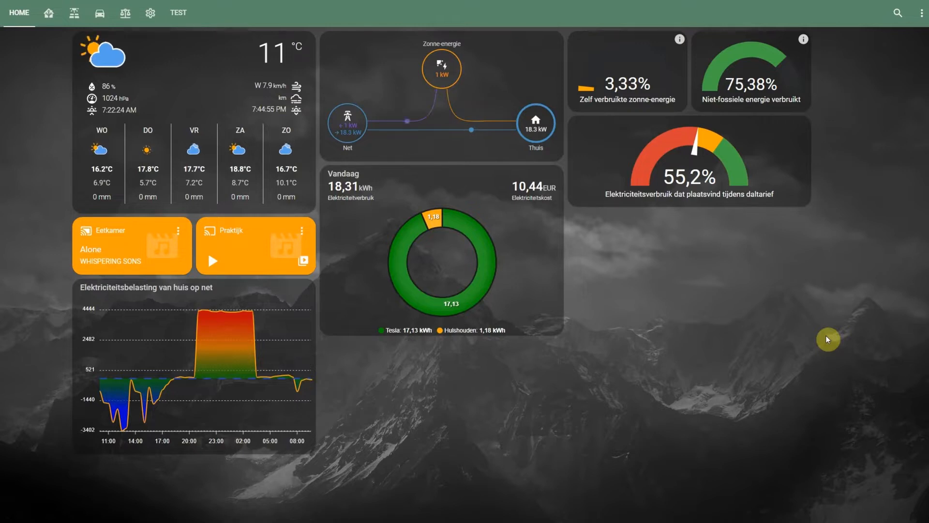
mouse_move(783, 320)
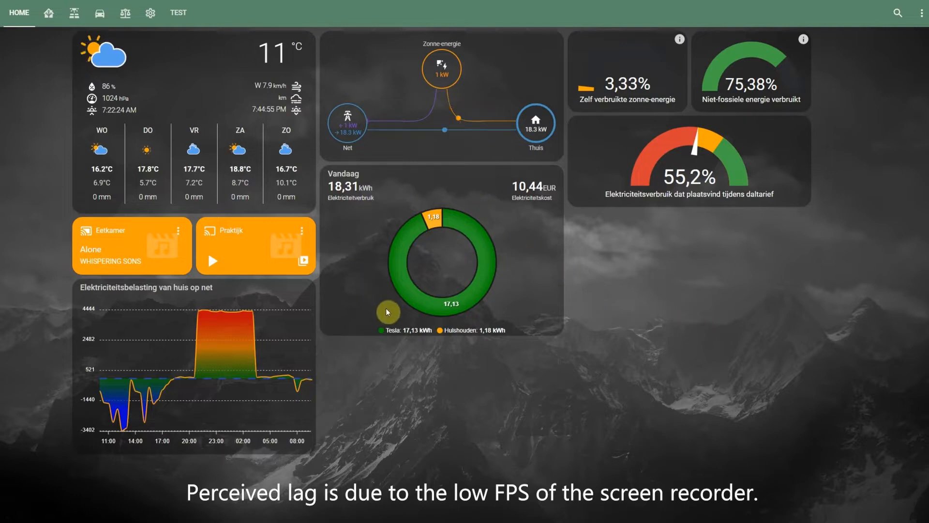
mouse_move(347, 193)
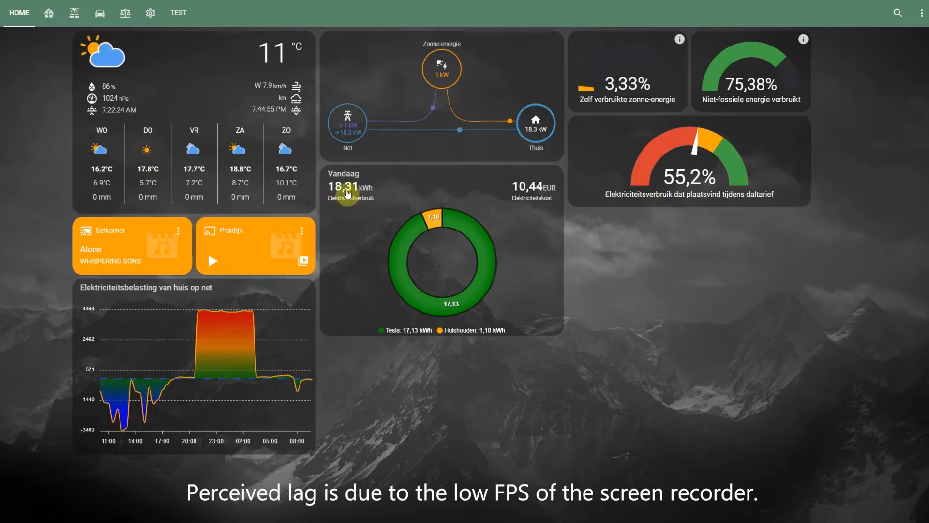
mouse_move(348, 216)
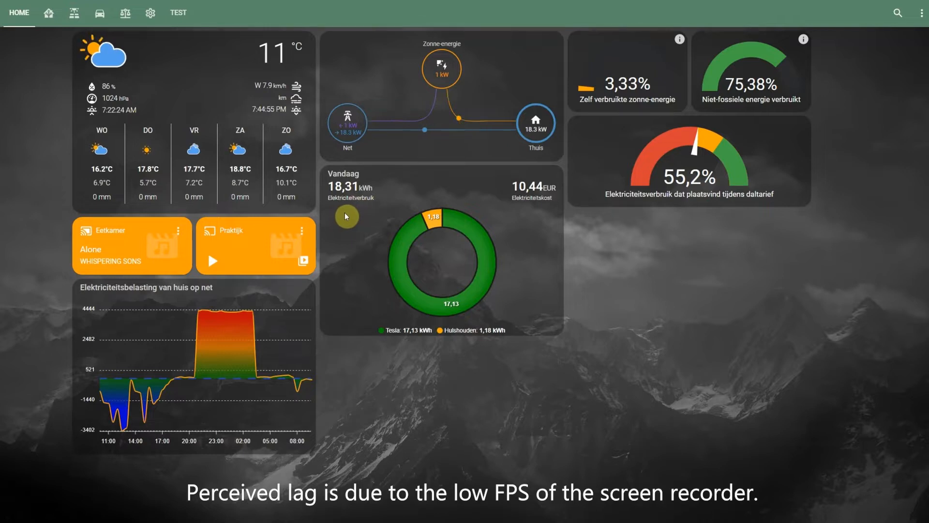
mouse_move(345, 255)
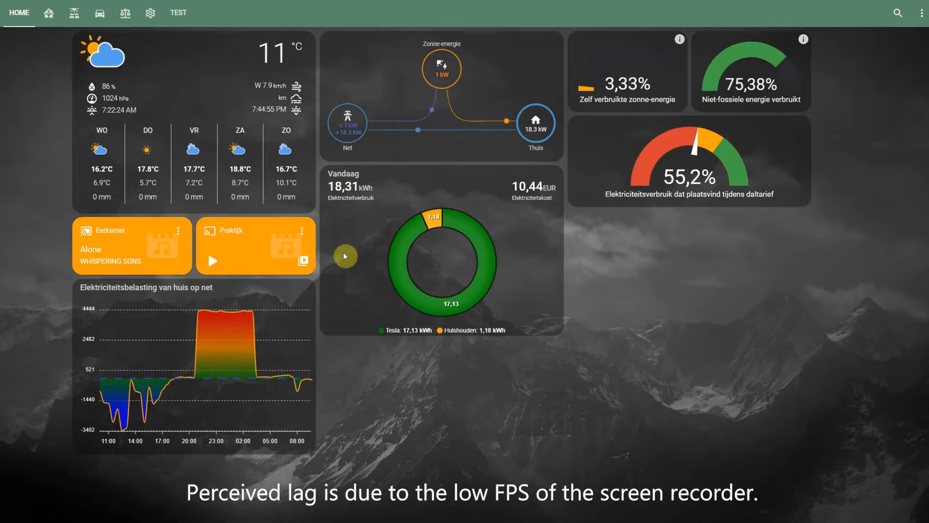
mouse_move(393, 315)
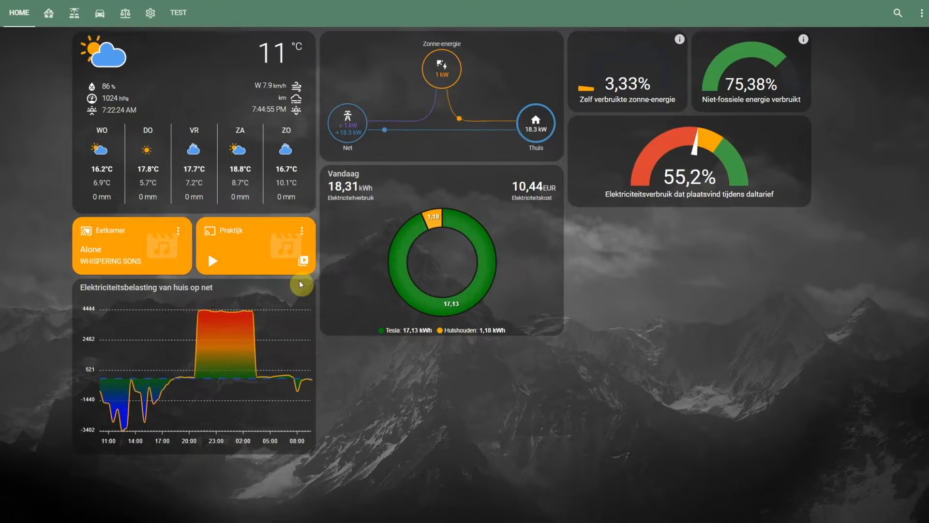
mouse_move(180, 298)
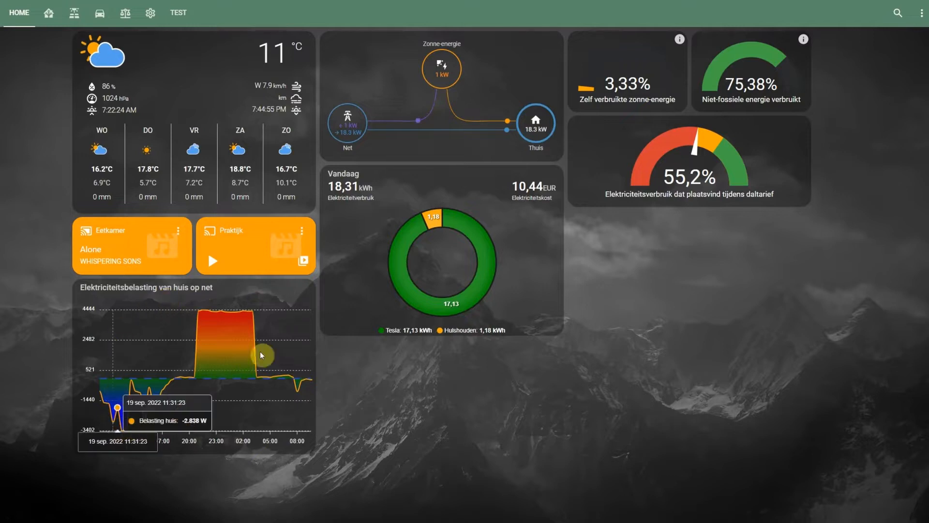
mouse_move(628, 228)
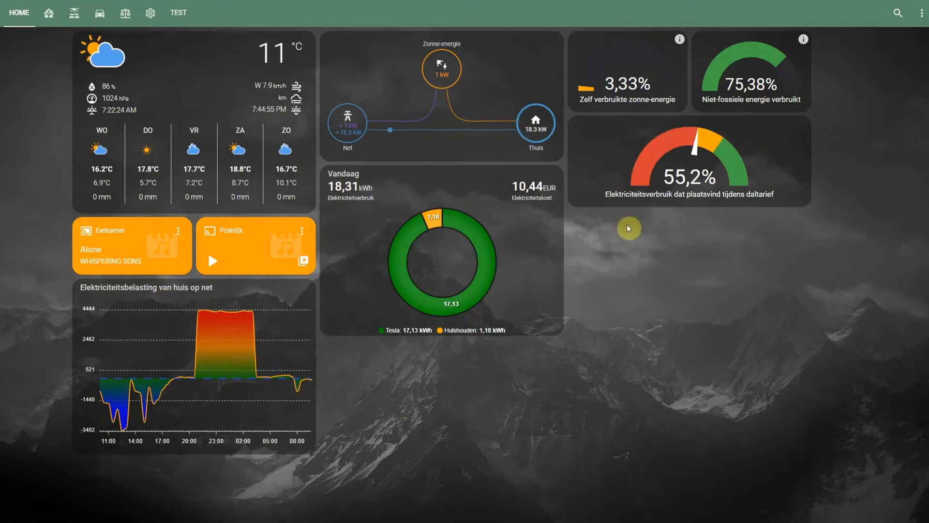
mouse_move(770, 214)
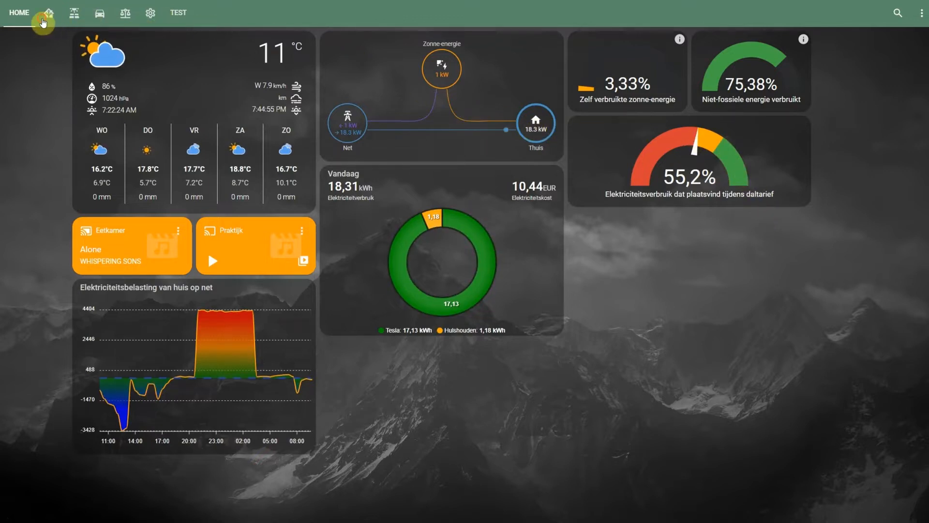
Review the household energy view, then move on to the Solar production dashboard.
left_click(48, 12)
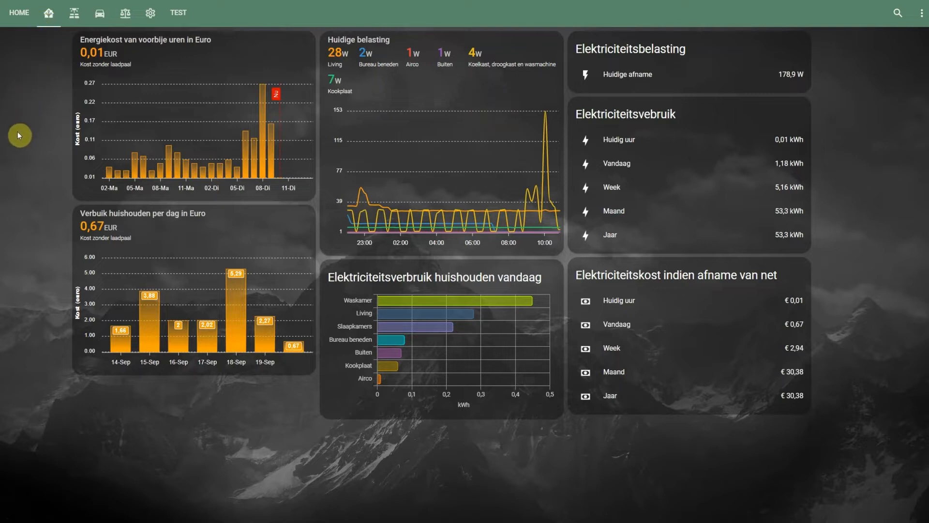
mouse_move(19, 142)
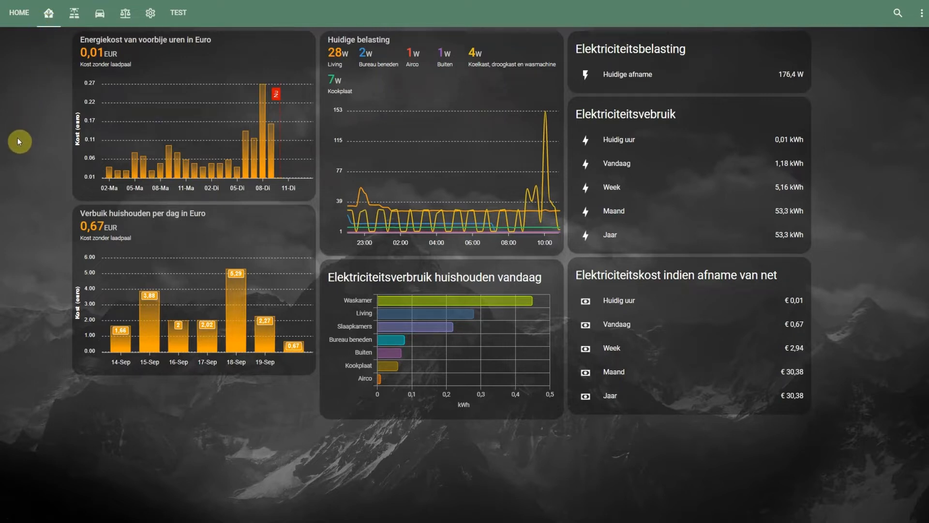
mouse_move(354, 384)
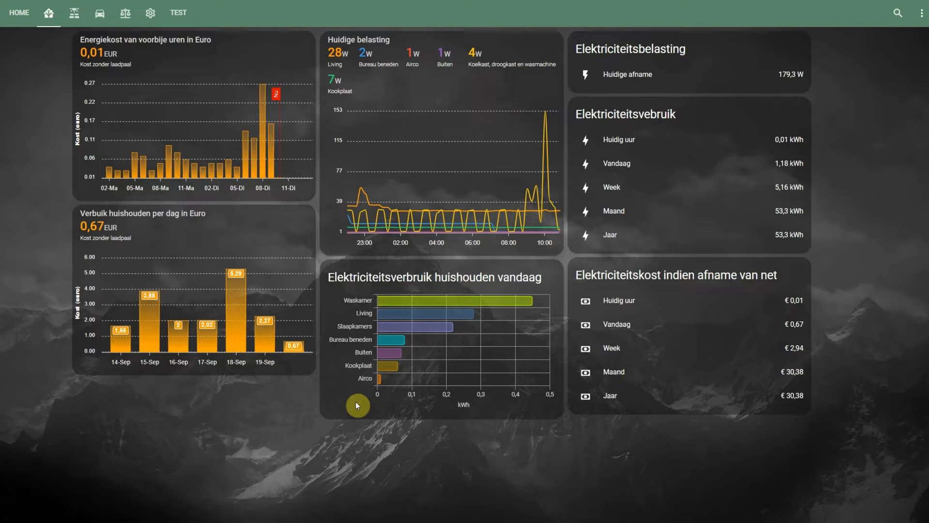
mouse_move(846, 184)
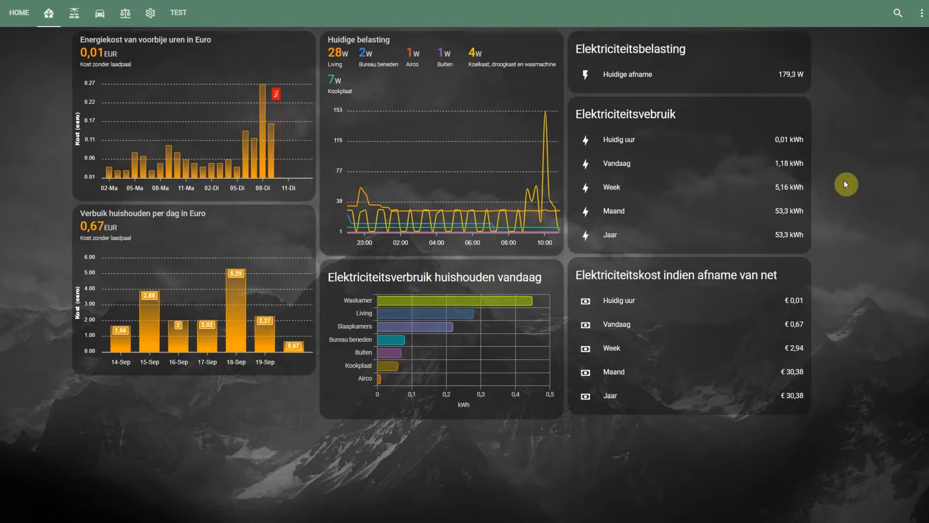
mouse_move(709, 332)
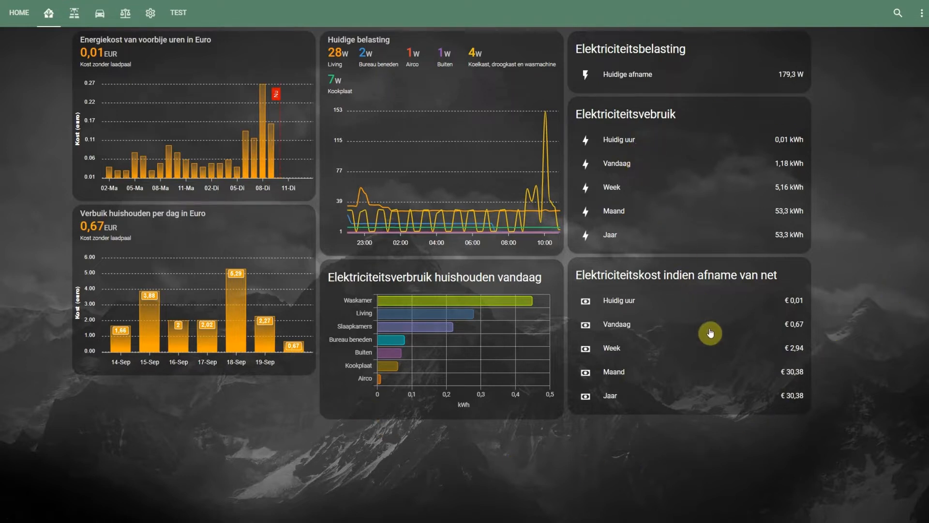
mouse_move(683, 341)
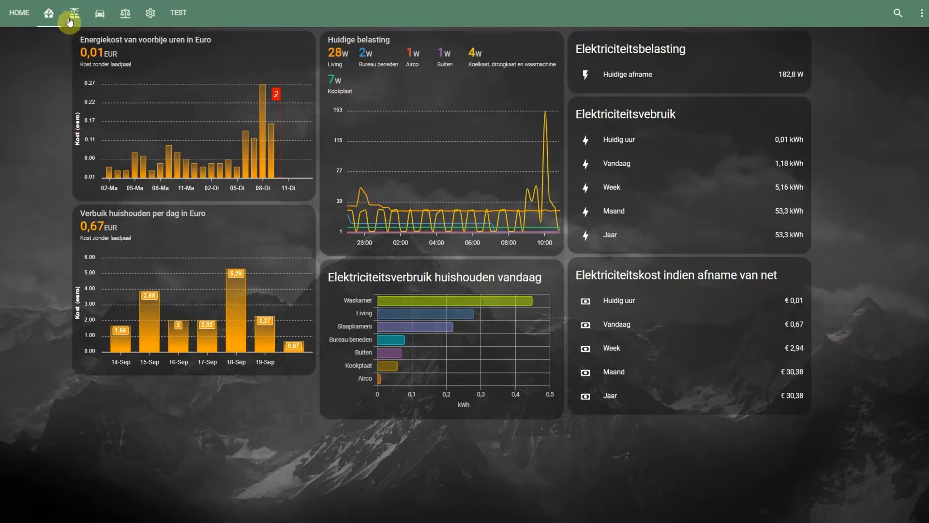
mouse_move(70, 12)
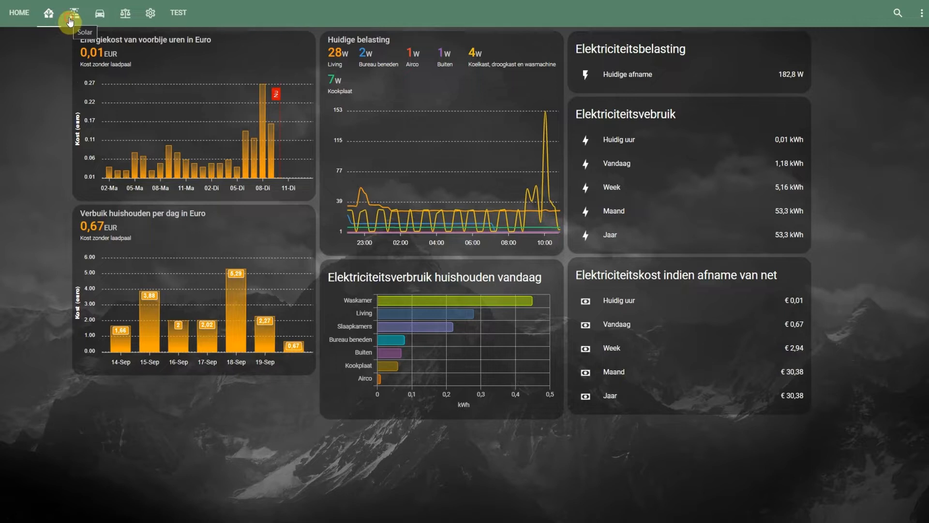
left_click(72, 13)
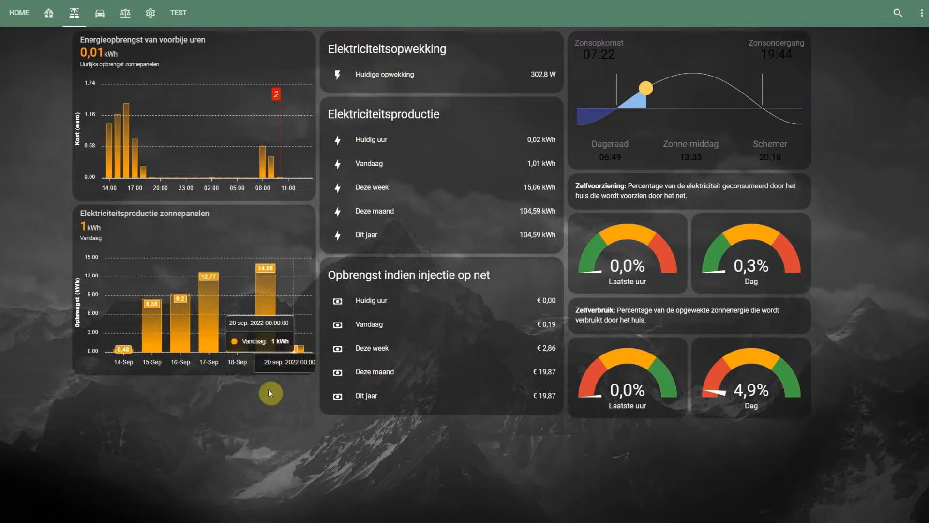
mouse_move(203, 421)
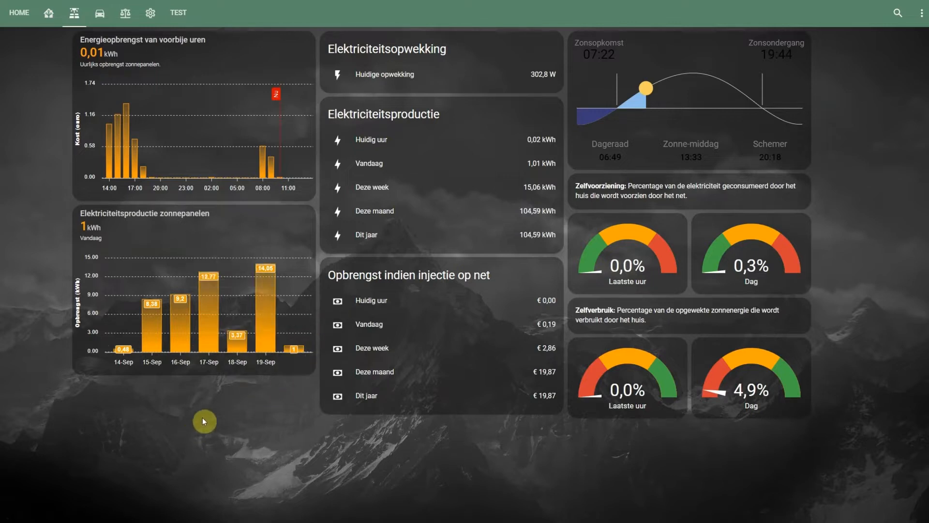
mouse_move(101, 339)
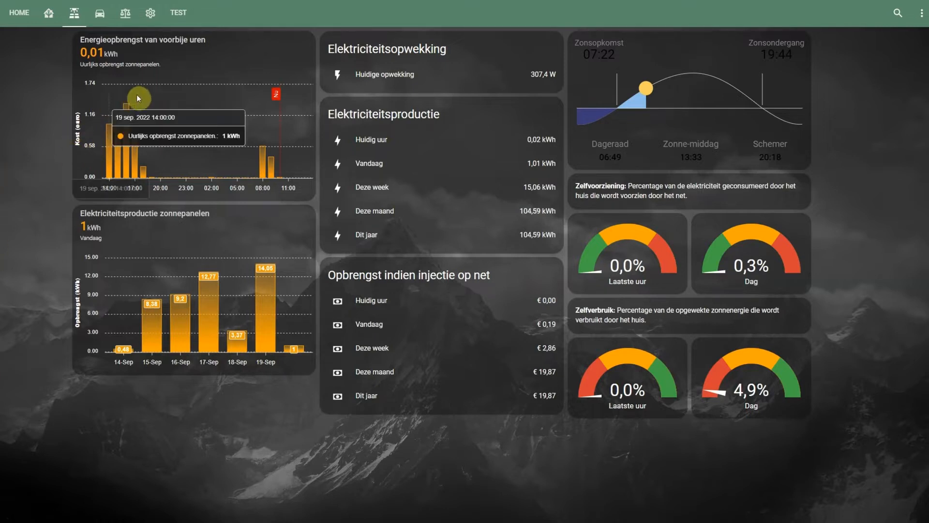
mouse_move(172, 125)
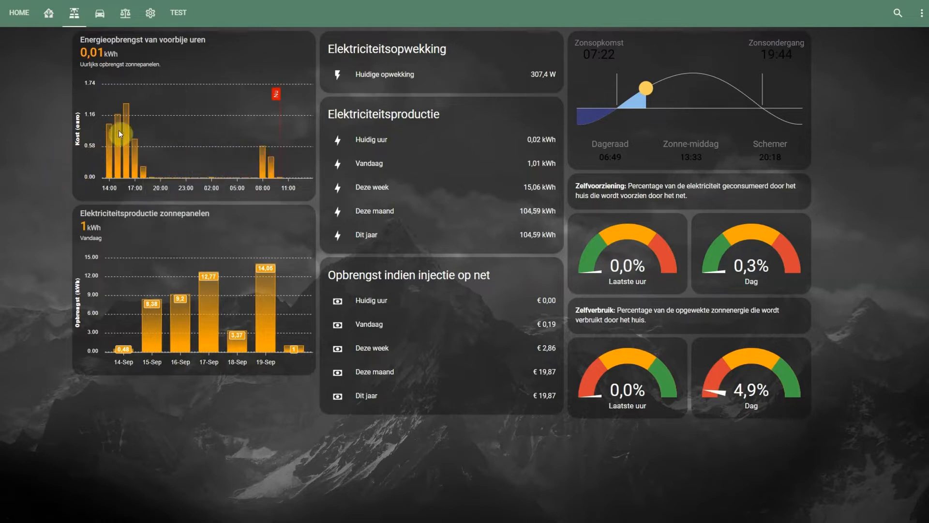
mouse_move(254, 173)
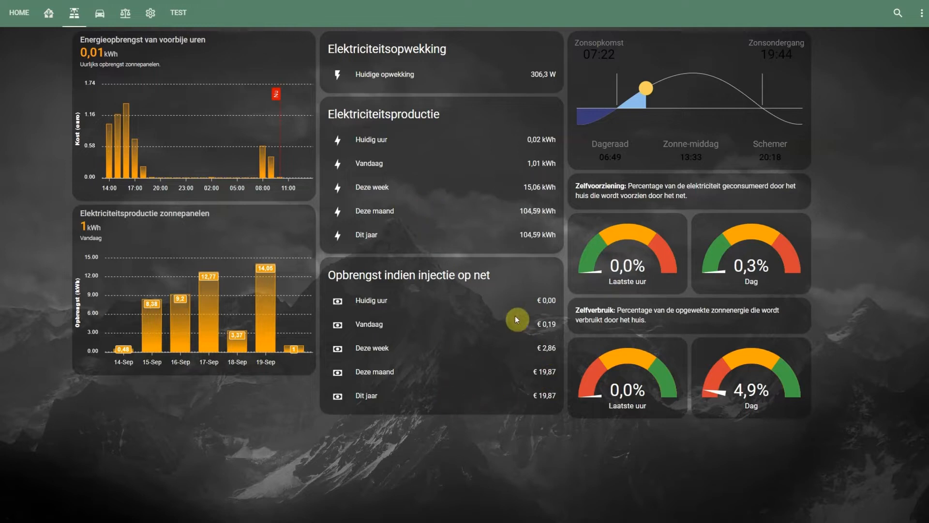
mouse_move(561, 375)
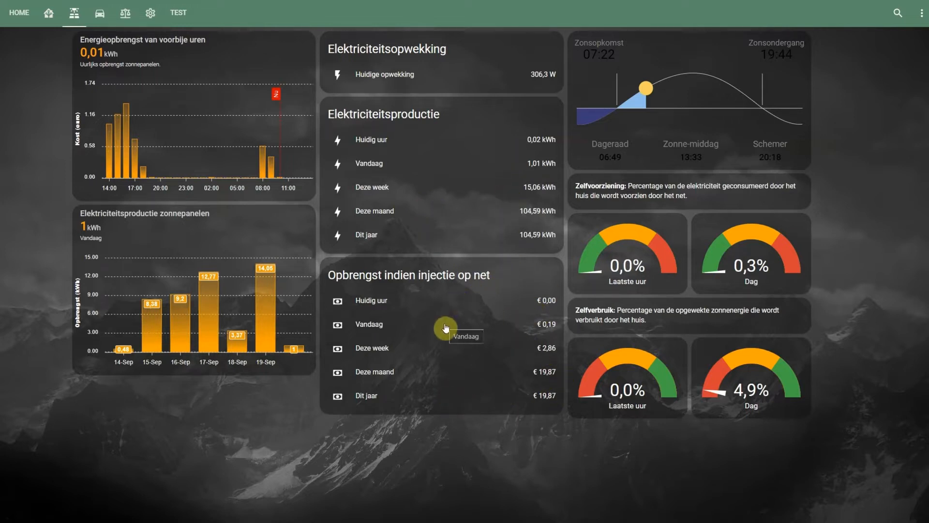
mouse_move(455, 347)
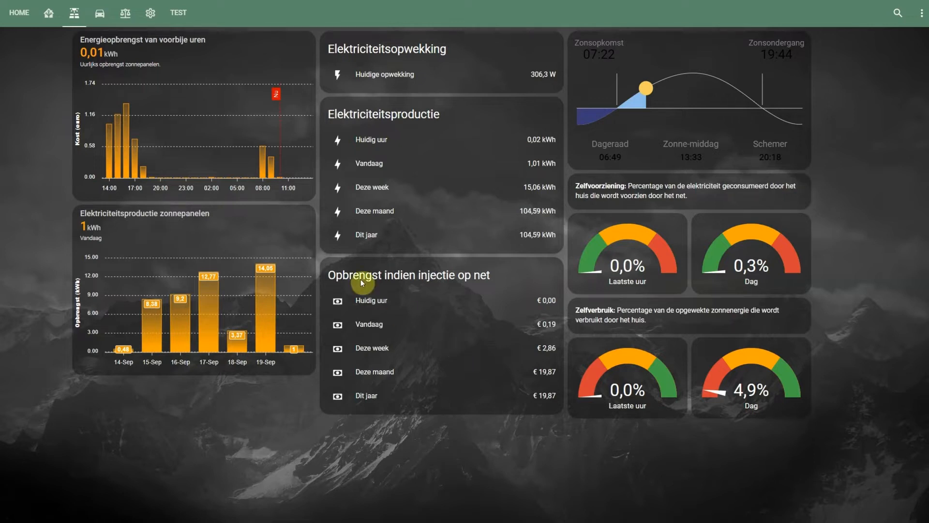
Switch to the EV charging view with charger costs and home-charged kilometres.
left_click(99, 13)
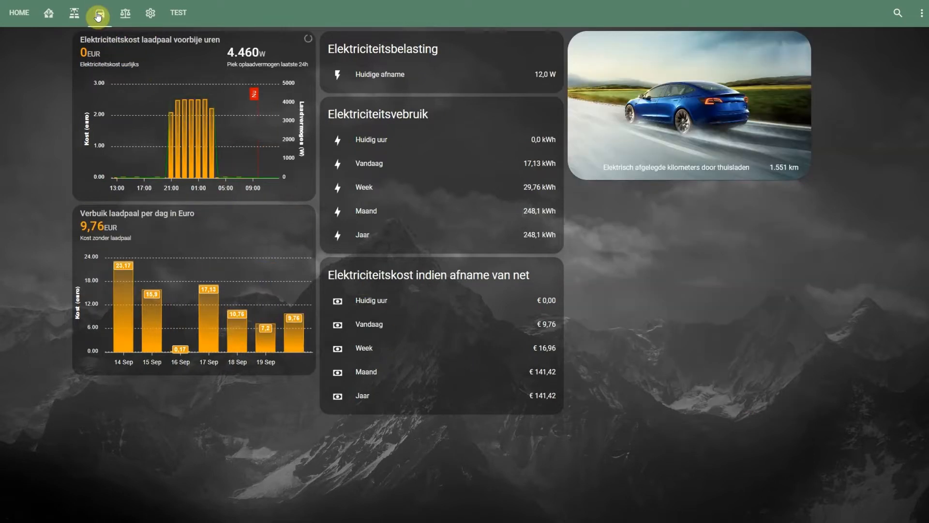
left_click(99, 12)
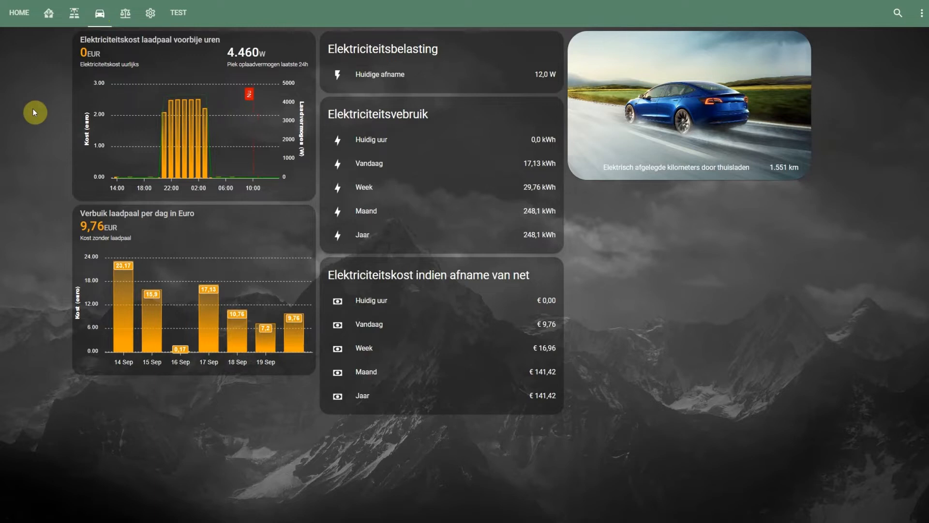
mouse_move(120, 197)
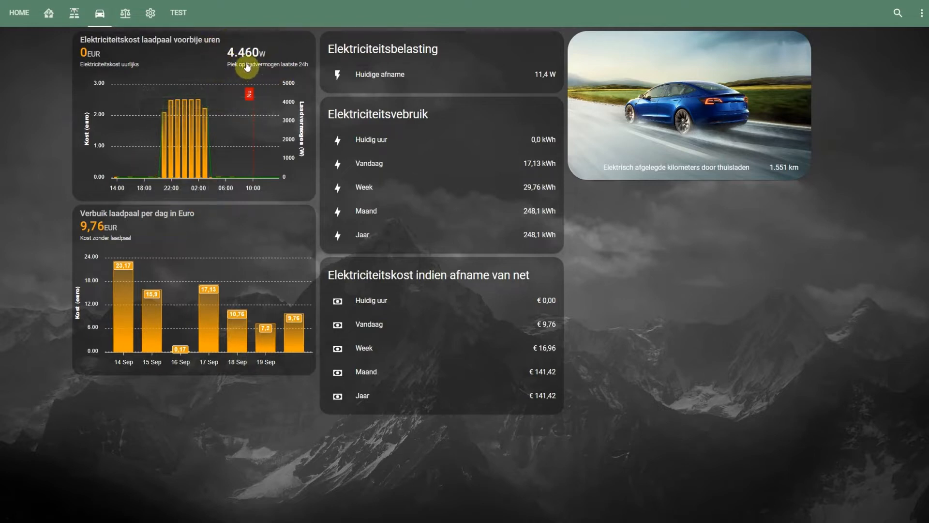
mouse_move(220, 67)
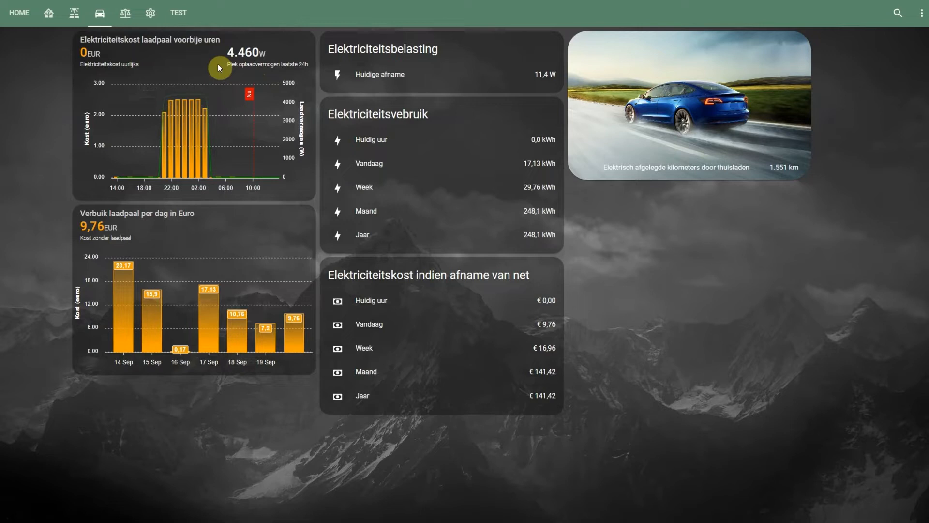
mouse_move(226, 61)
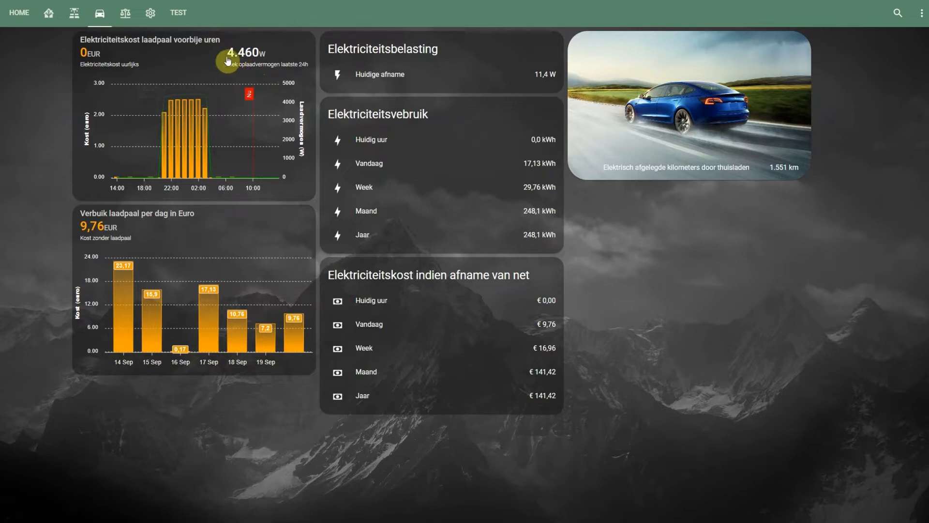
mouse_move(227, 60)
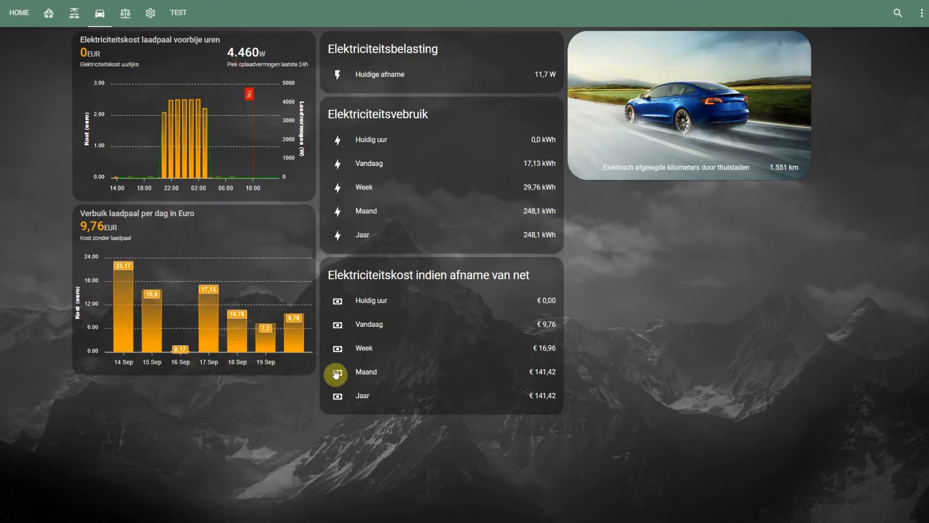
mouse_move(219, 457)
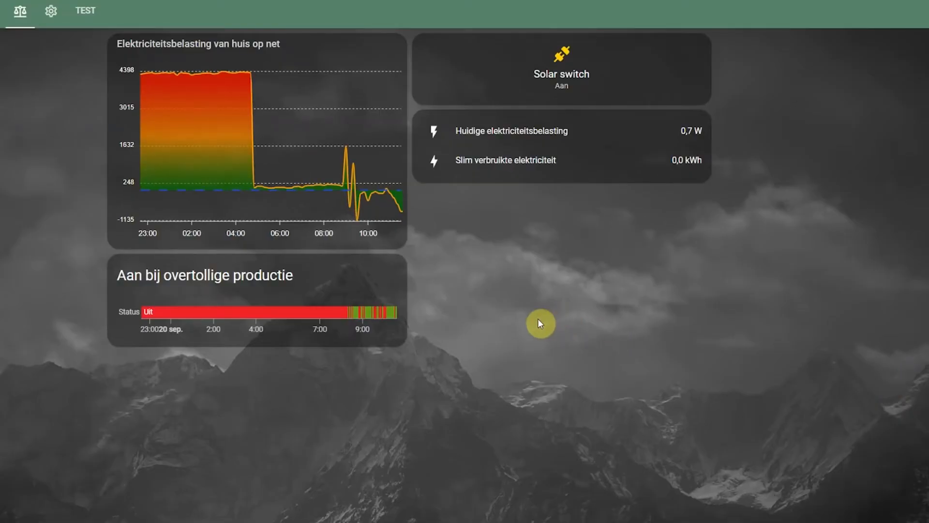
mouse_move(461, 273)
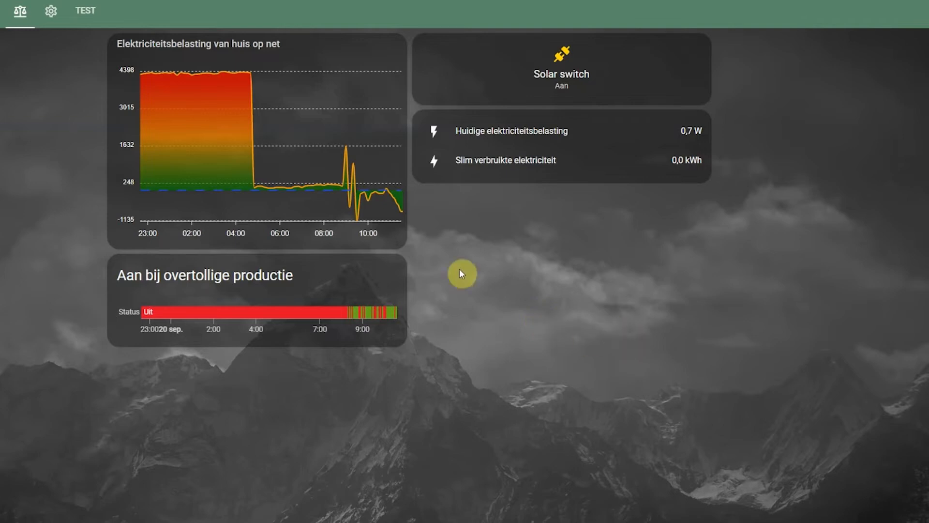
mouse_move(100, 153)
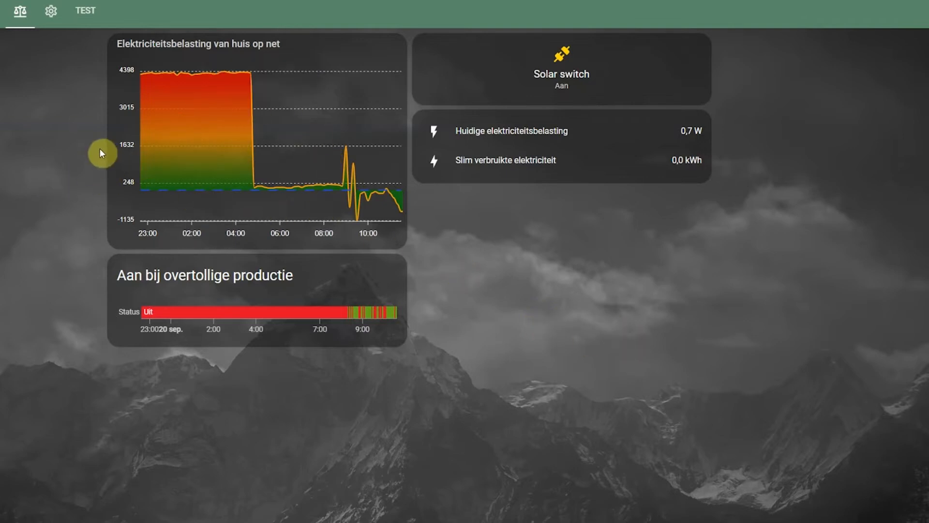
mouse_move(96, 169)
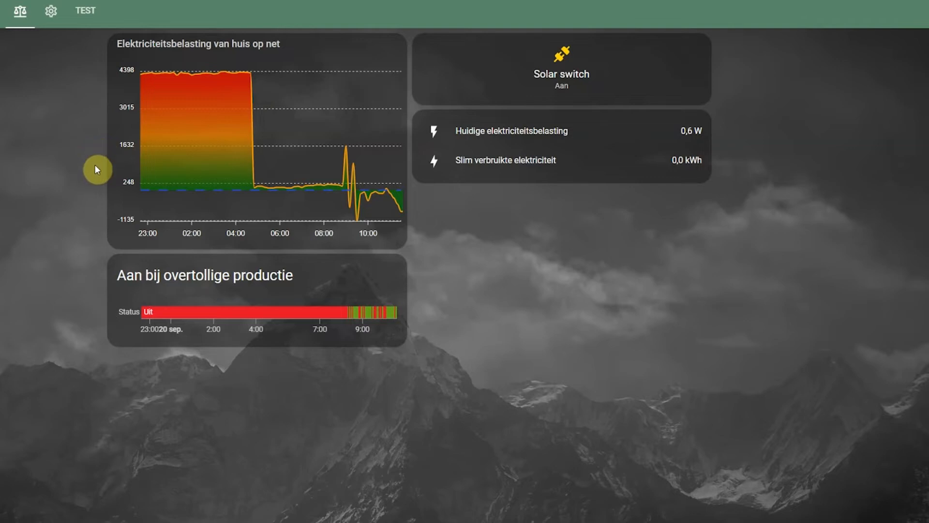
mouse_move(162, 101)
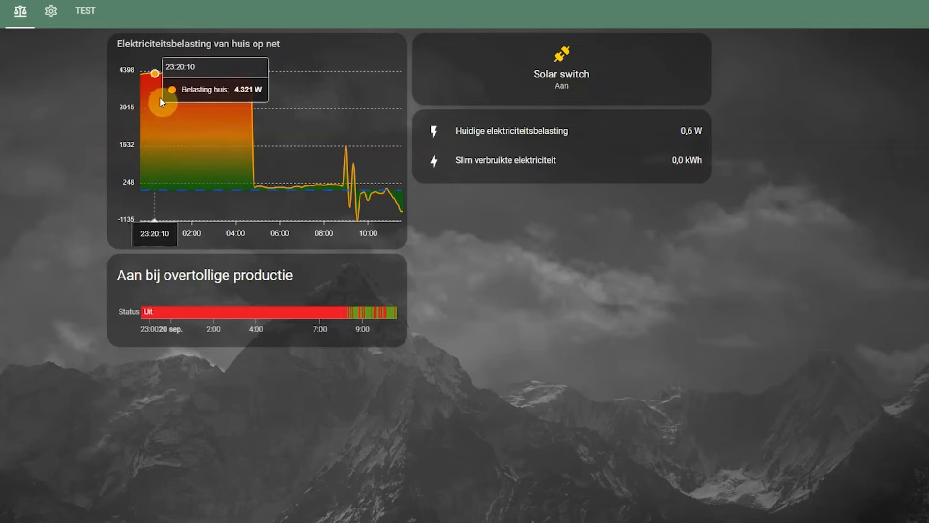
mouse_move(187, 196)
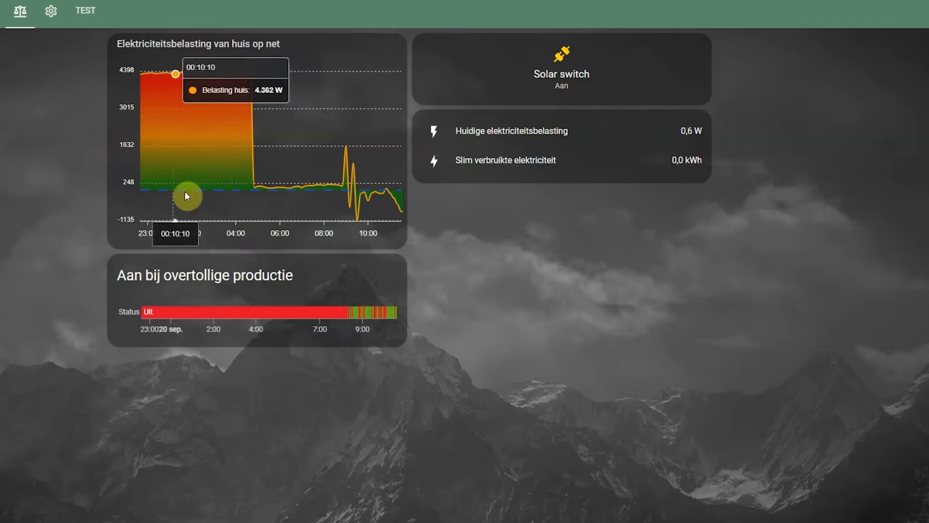
mouse_move(256, 184)
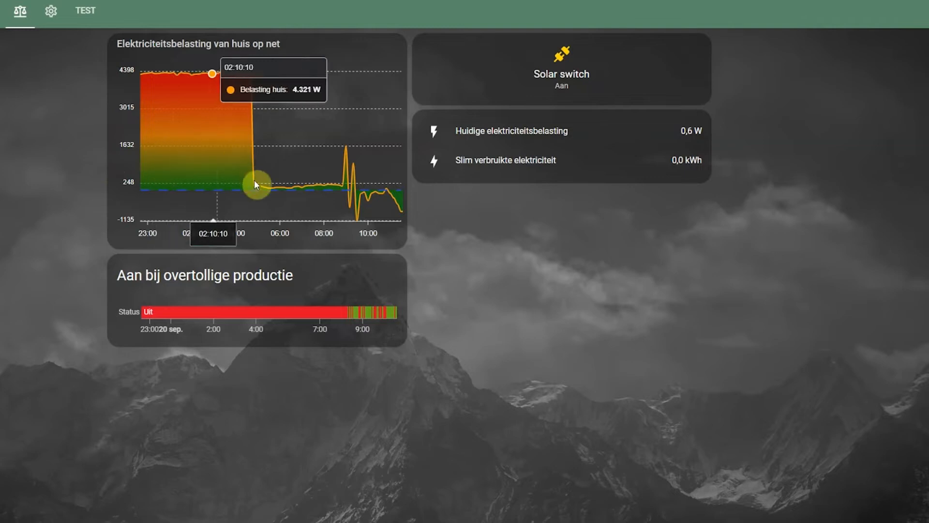
mouse_move(345, 197)
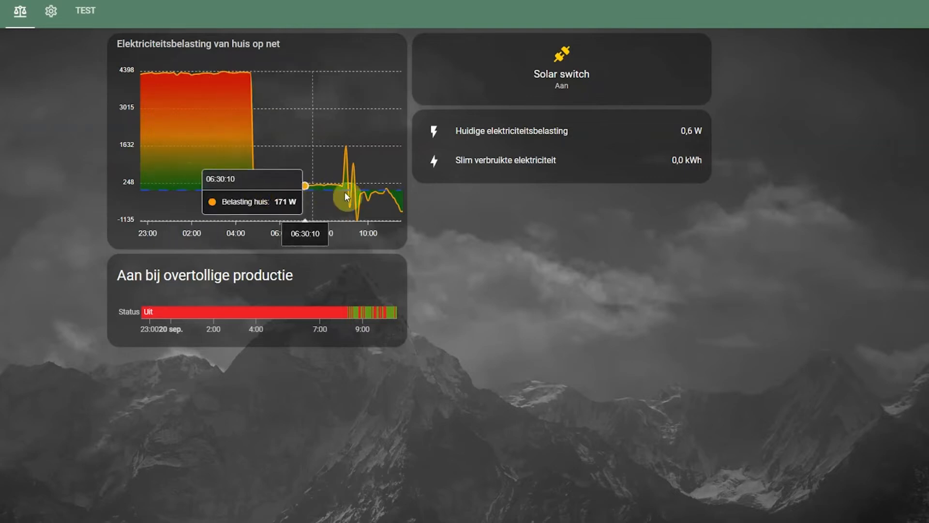
mouse_move(313, 197)
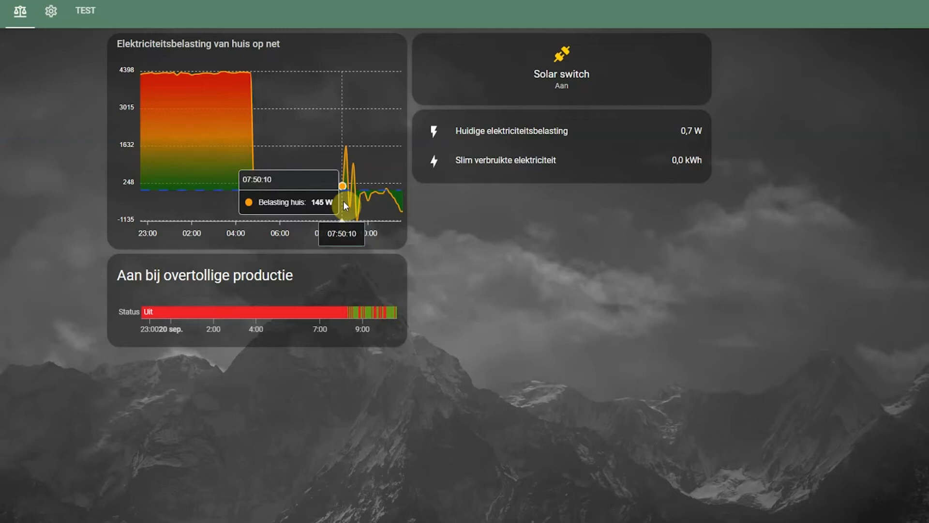
mouse_move(364, 208)
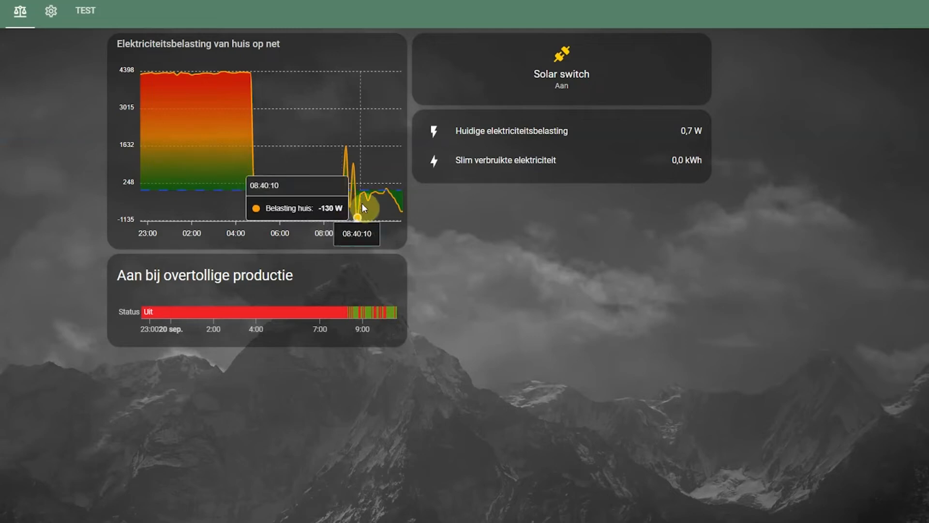
mouse_move(353, 245)
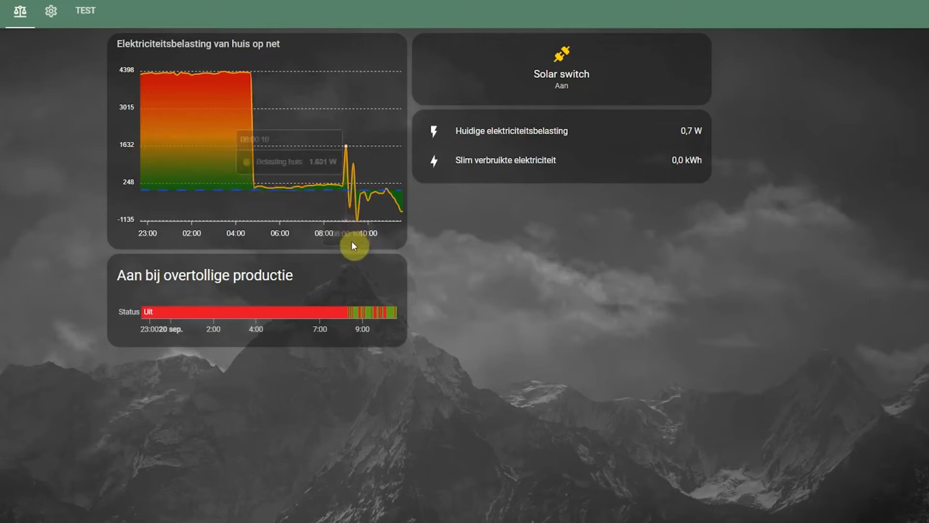
mouse_move(316, 300)
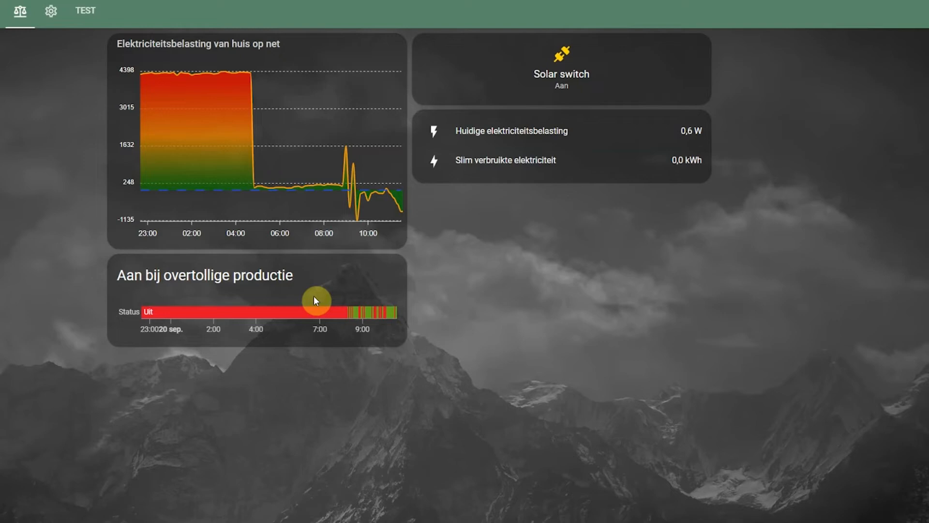
mouse_move(361, 294)
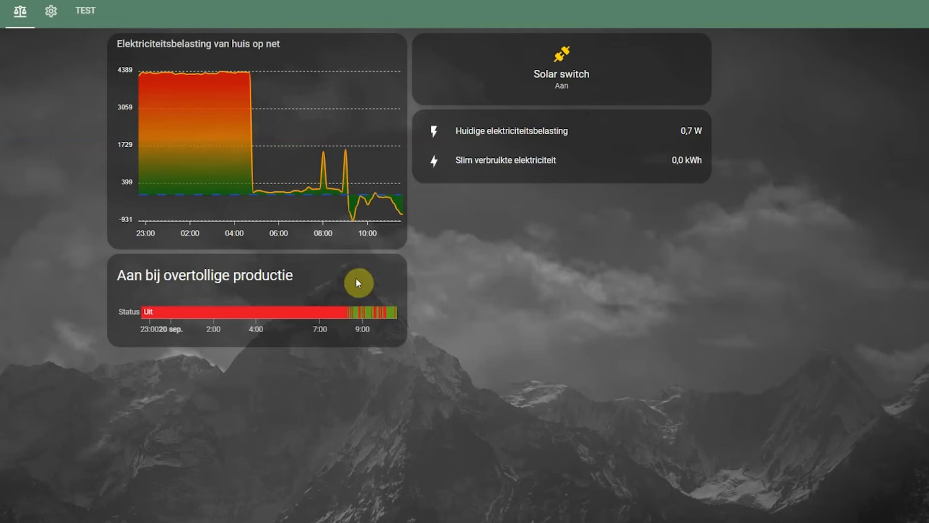
mouse_move(347, 247)
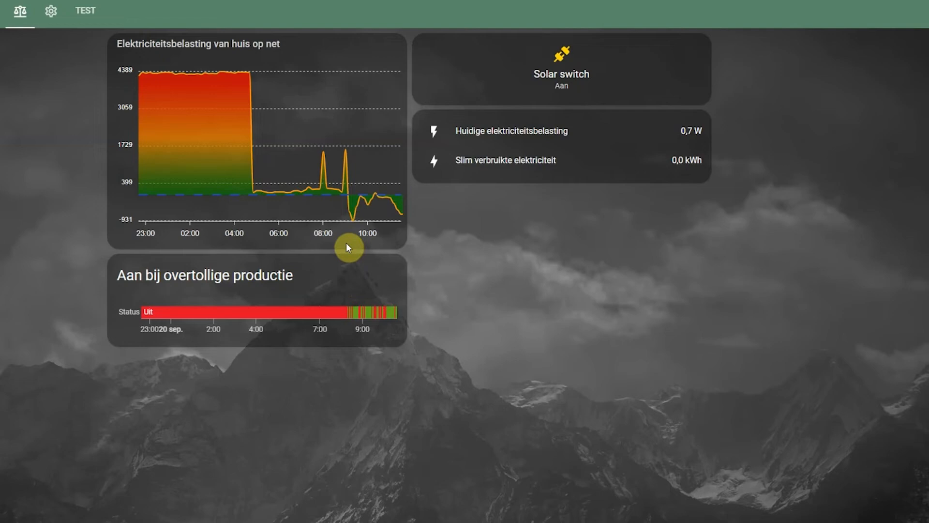